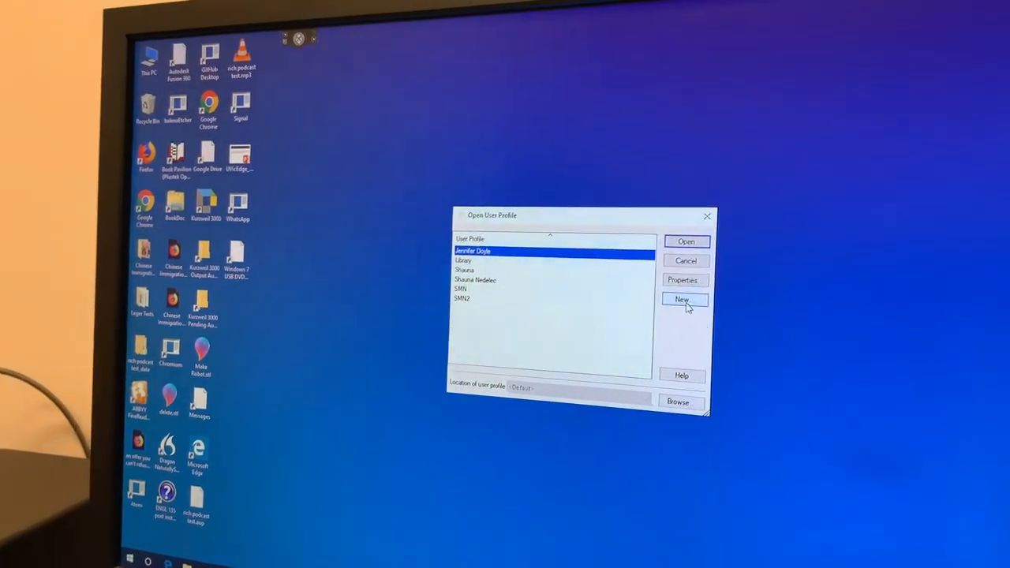
- Begin a new user profile from Open User Profile and pass the Welcome screen
click(681, 300)
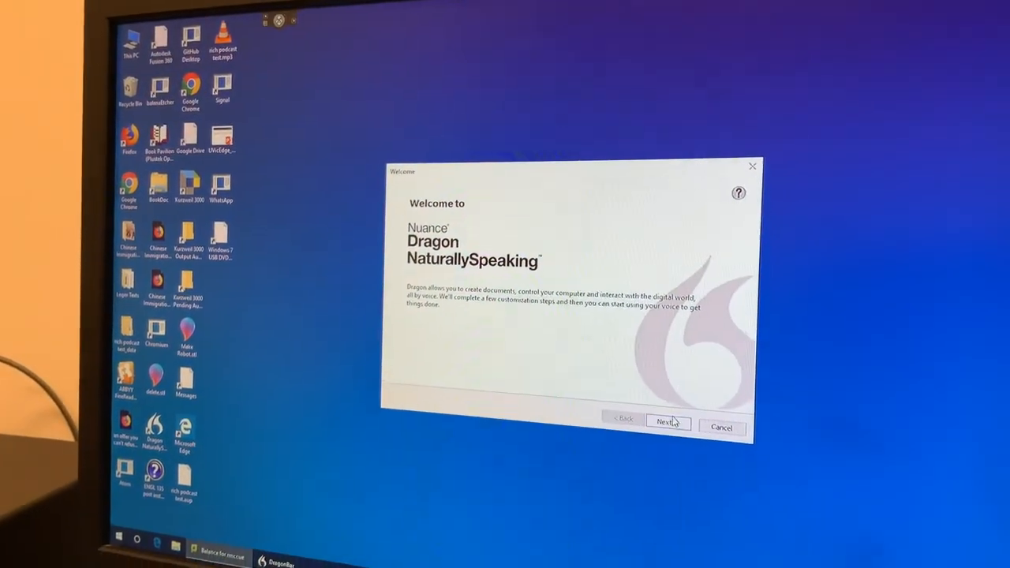
click(666, 423)
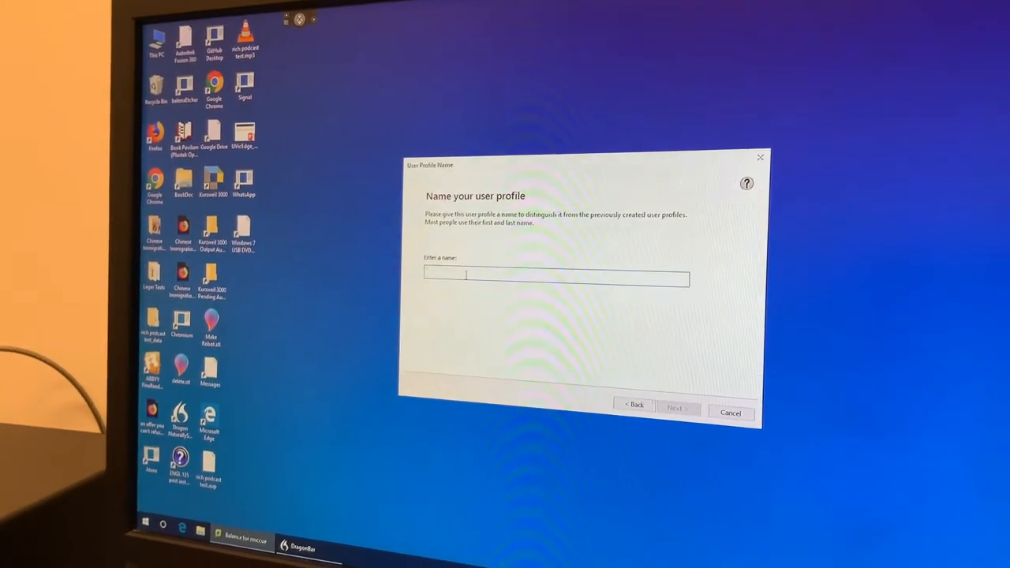
- Name the profile Cheyenne and choose the speech region for speech options
text(Cheyenne)
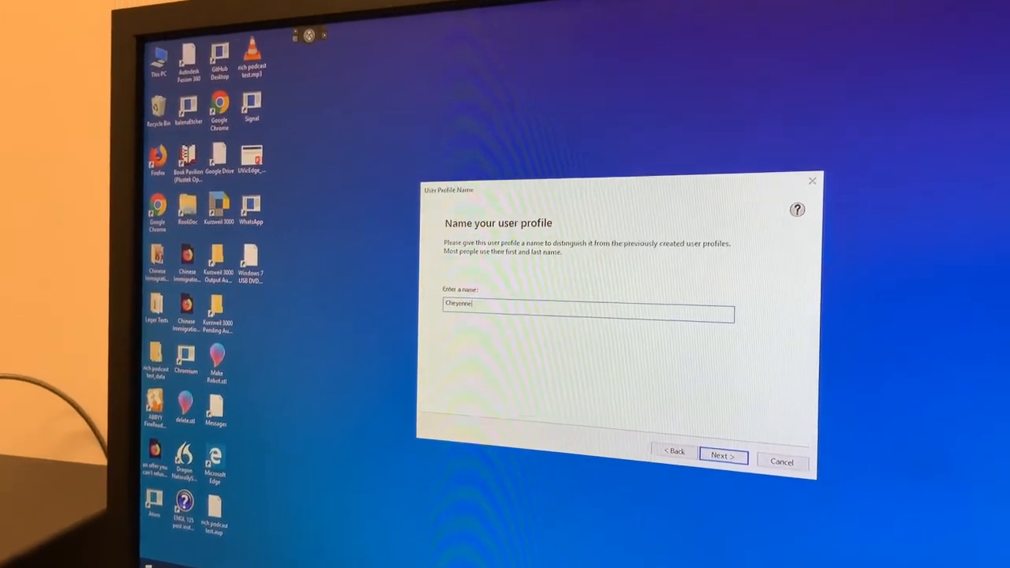
click(723, 454)
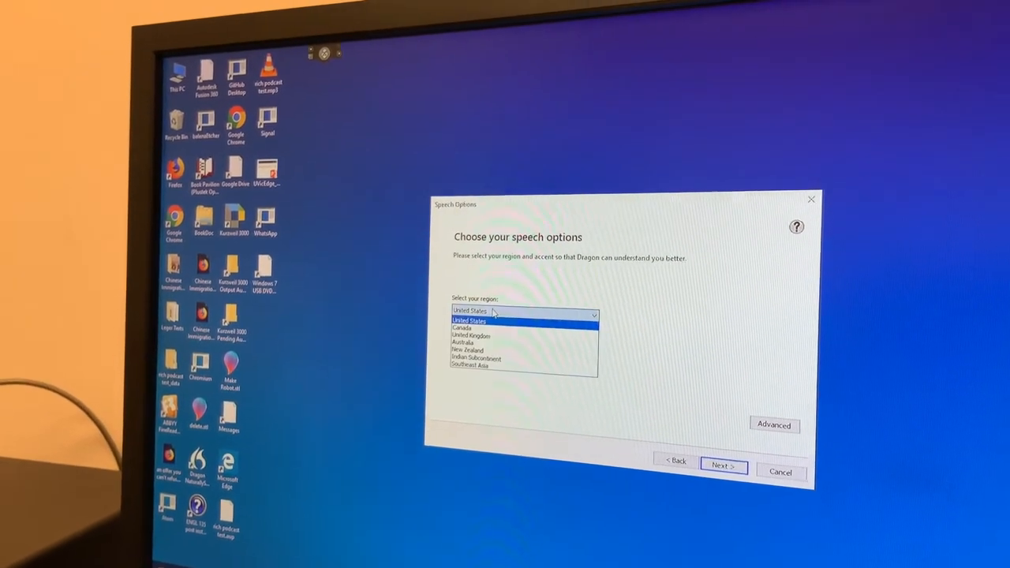
click(470, 326)
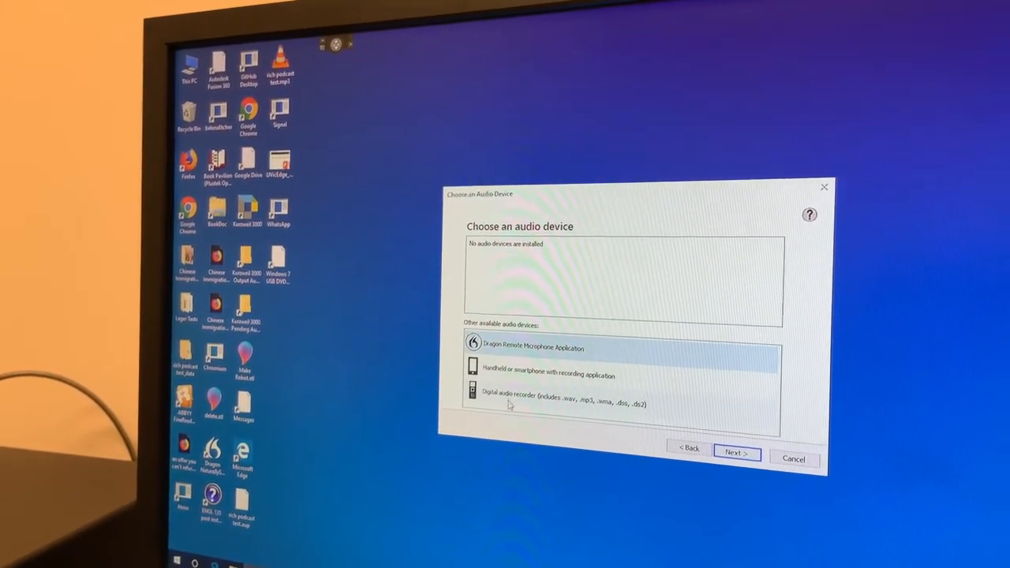
- Choose 'Digital audio recorder' as the audio source under Other available audio devices
click(561, 404)
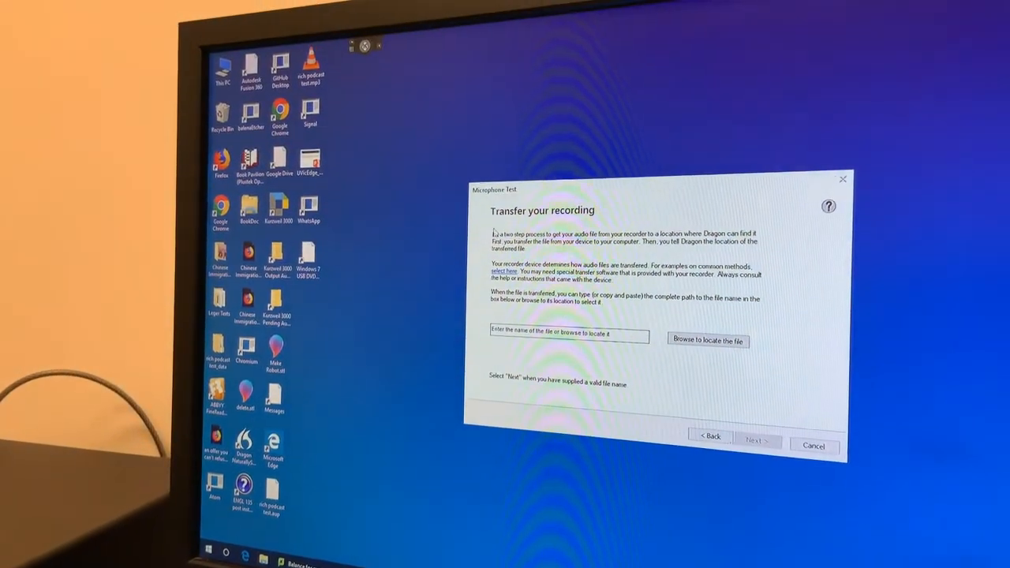
- Supply user profile.mp3 from the DSC-32GB (E:) memory card as the recorded audio
click(707, 341)
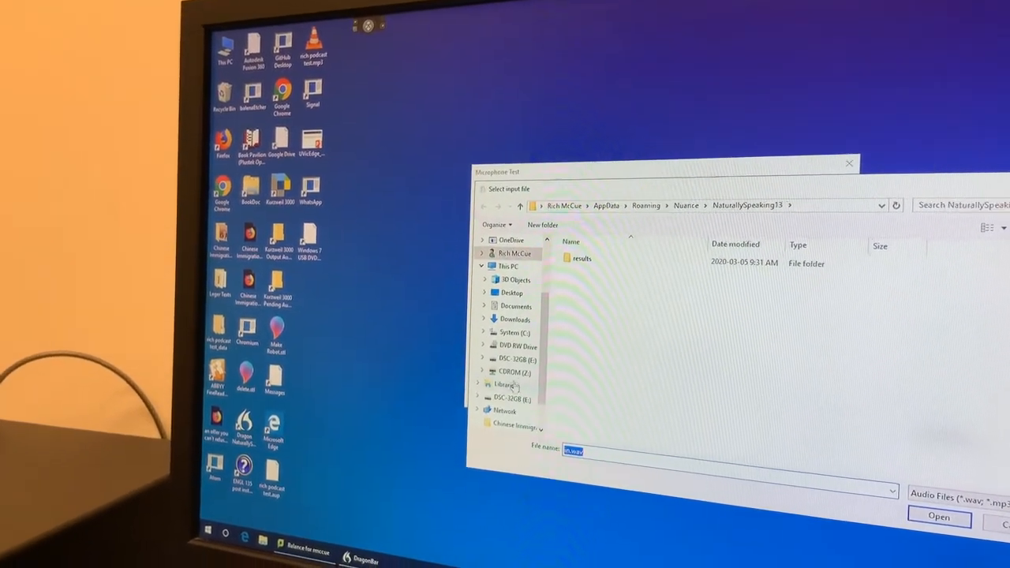
click(518, 360)
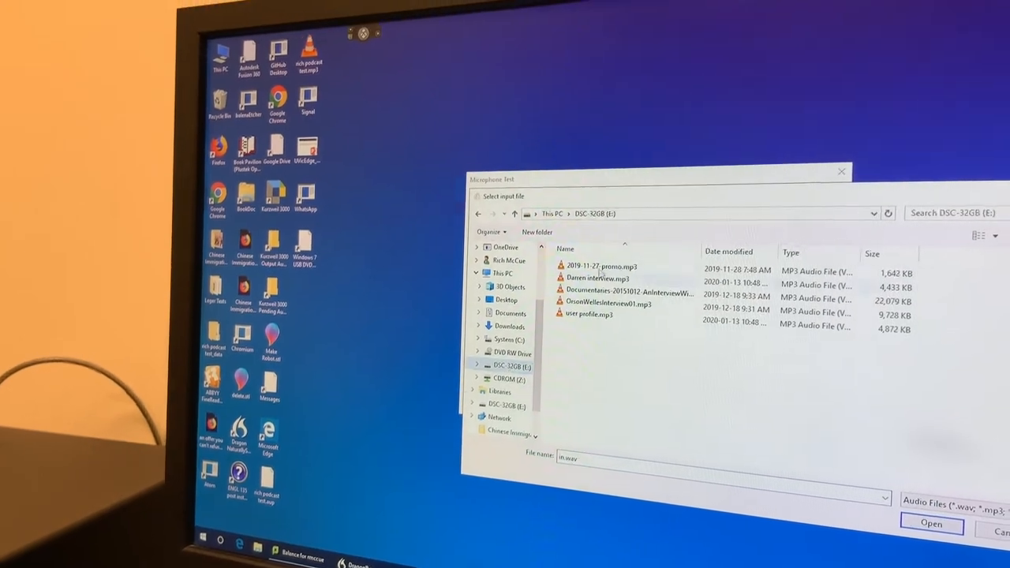
click(587, 313)
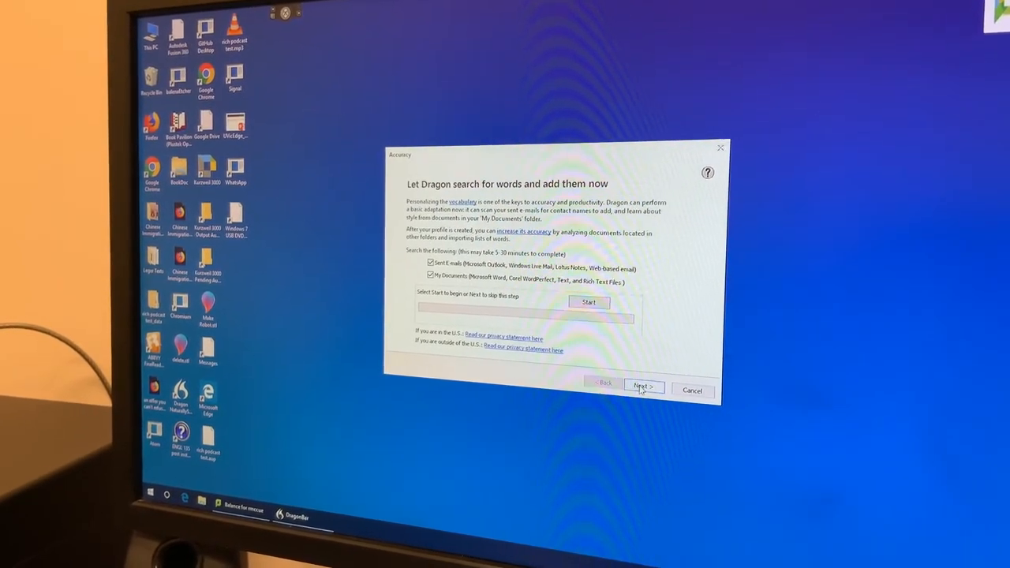
- Skip the document word search, disable 'Automatically improve accuracy', and select 'Do not send my usage data'
click(644, 387)
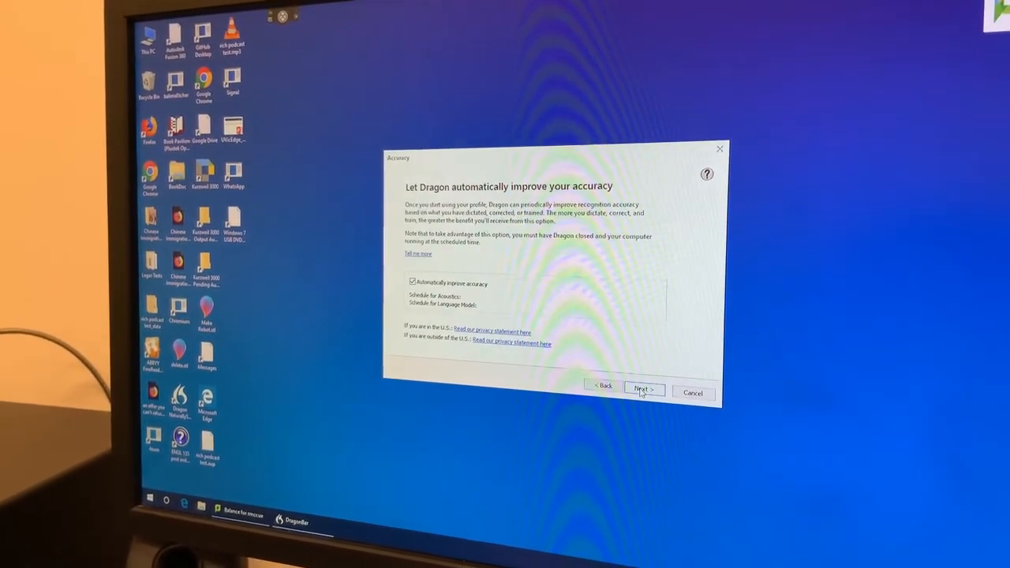
click(412, 281)
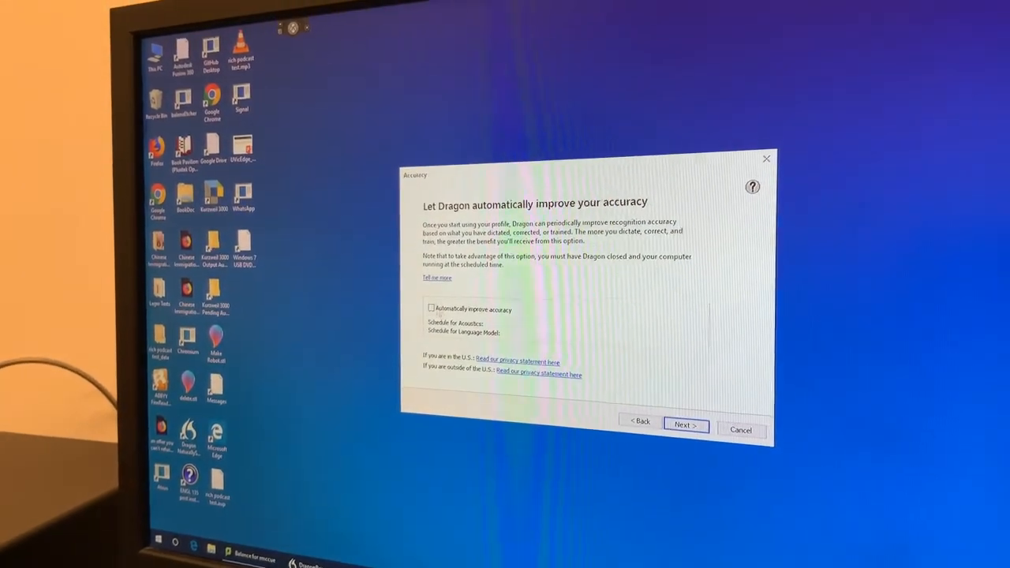
click(685, 425)
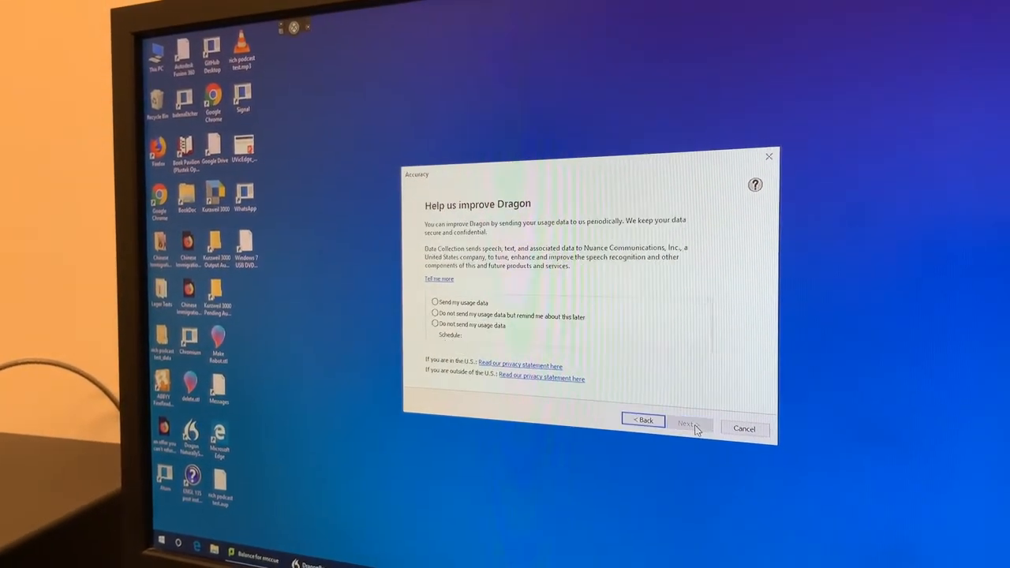
click(434, 325)
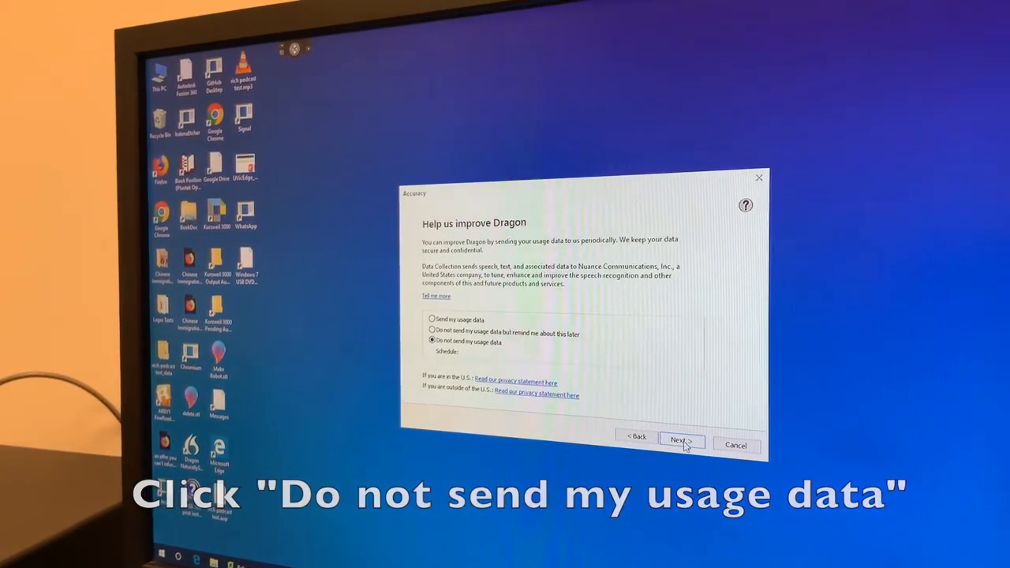
click(680, 439)
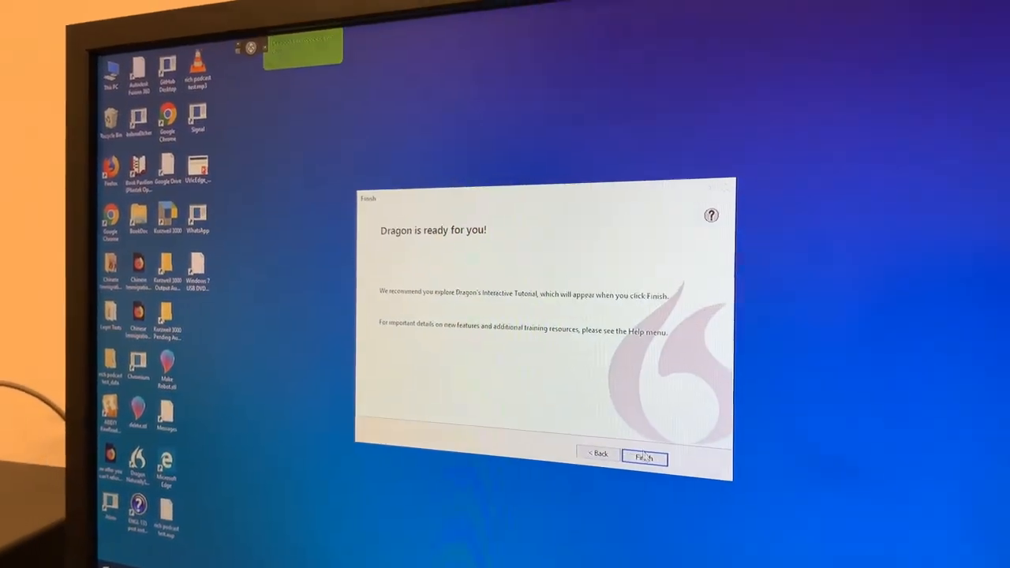
- Finish the profile and launch Transcribe Recording from the DragonBar Tools menu
click(644, 458)
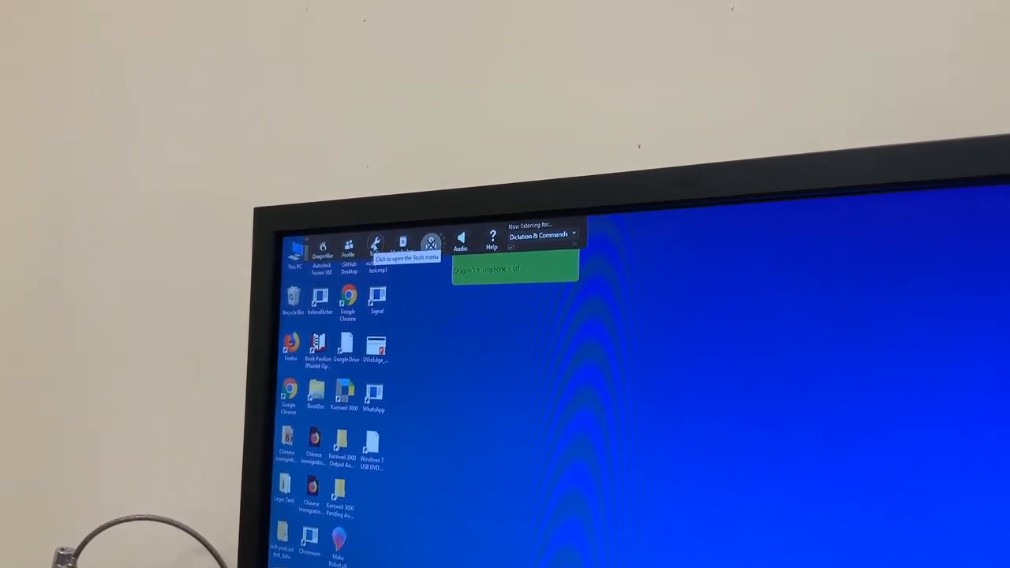
click(374, 249)
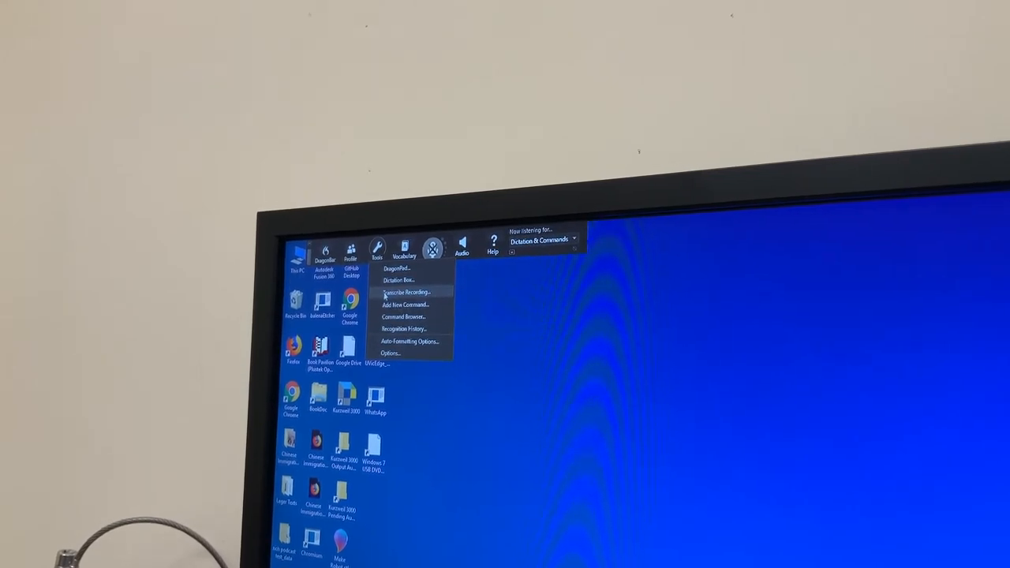
click(405, 292)
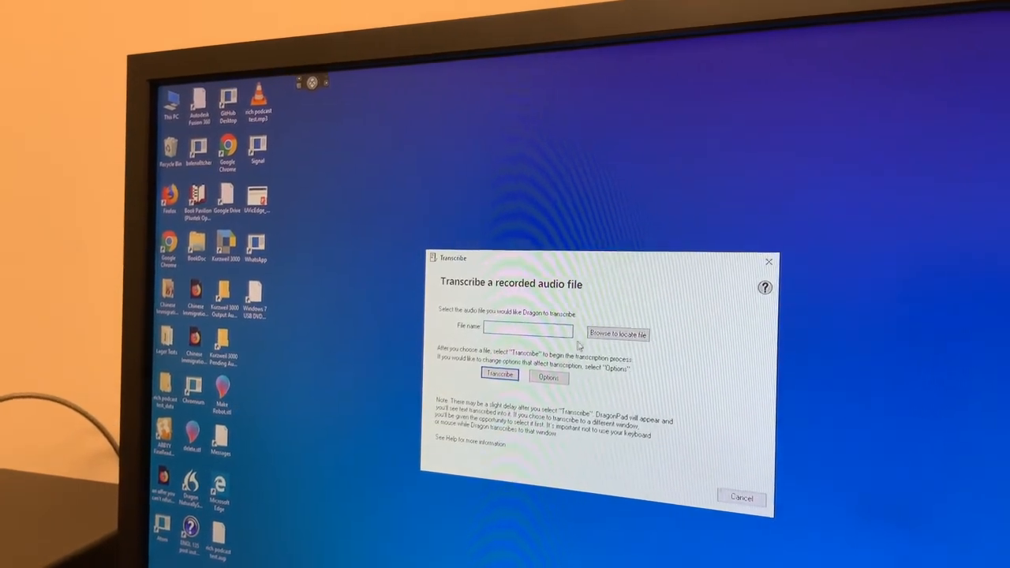
- Browse to drive E: and load the interview MP3 as the file to transcribe
click(619, 333)
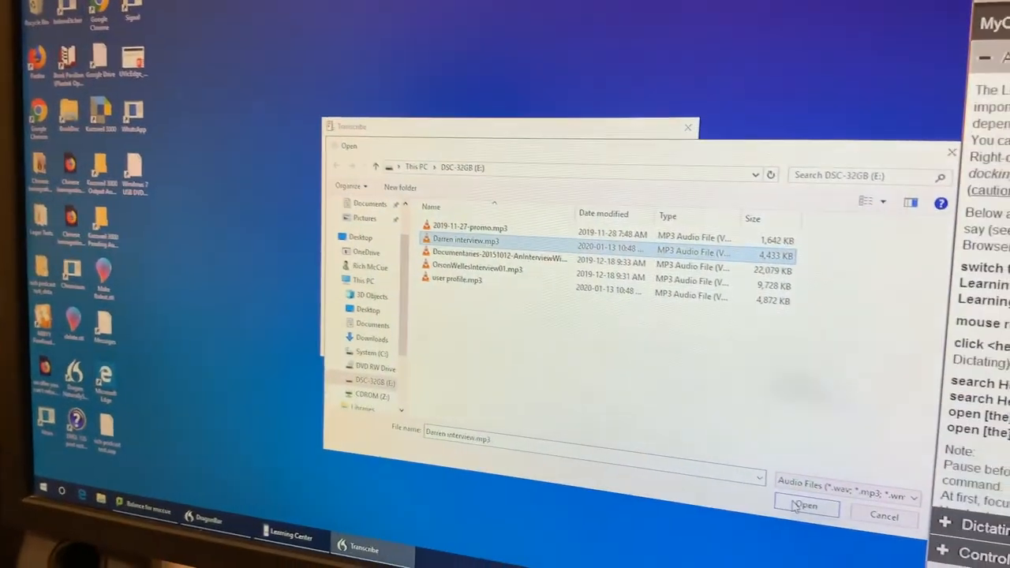
click(806, 505)
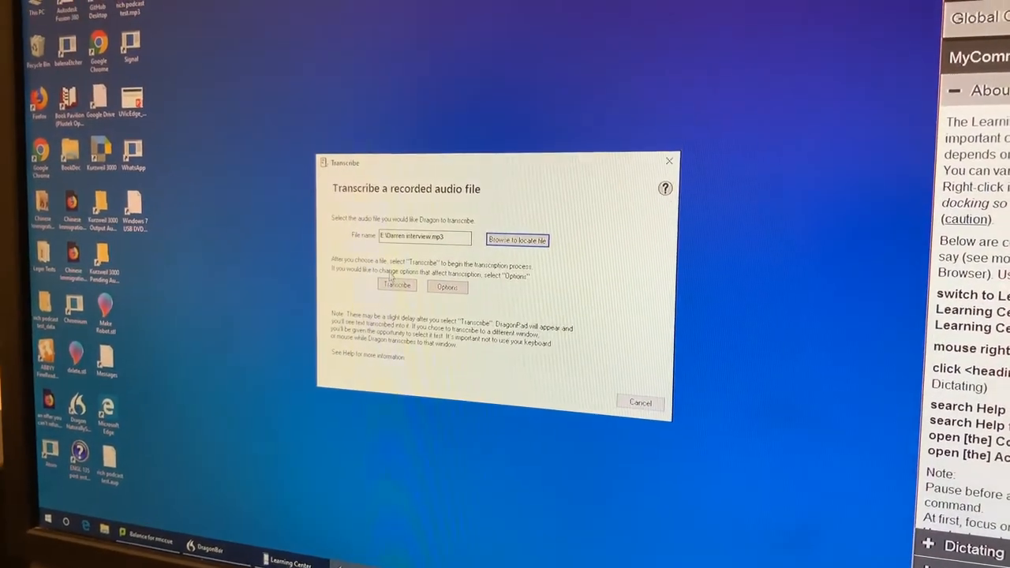